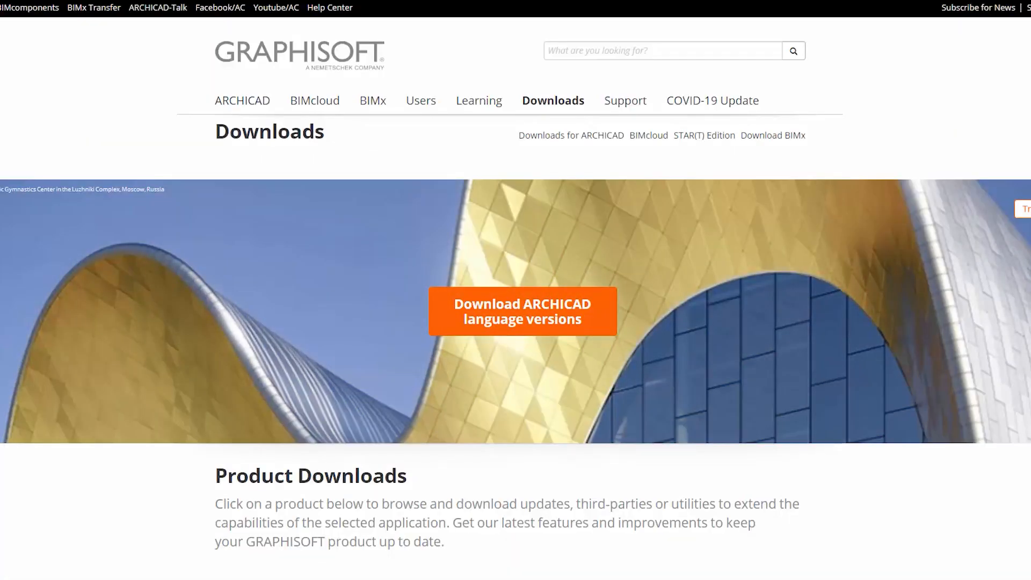
# Reach the Datasmith Exporter listing via 'Downloads for ARCHICAD' and the Add-Ons 'Find more' page
pyautogui.scroll(3)
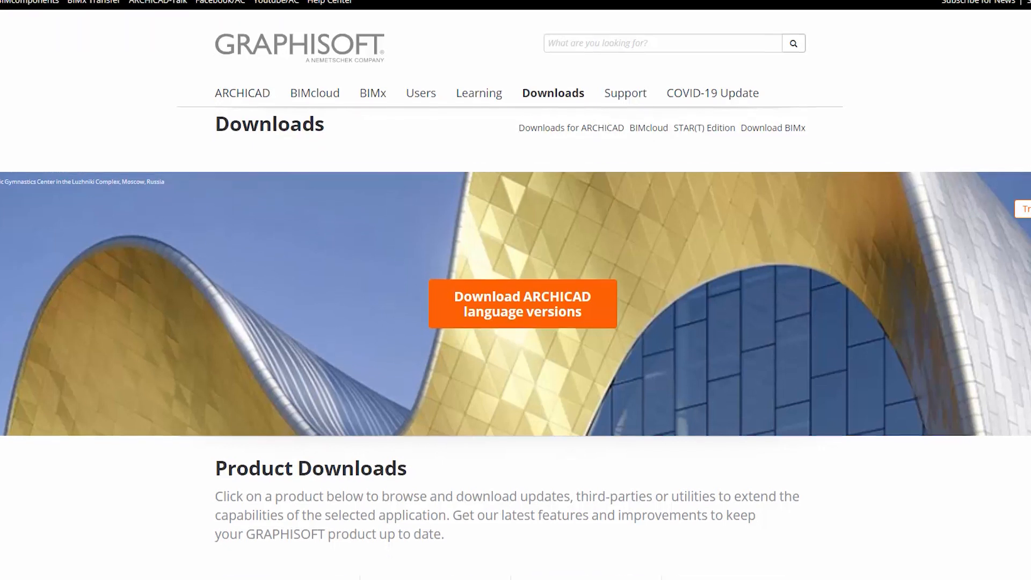
pyautogui.scroll(-3)
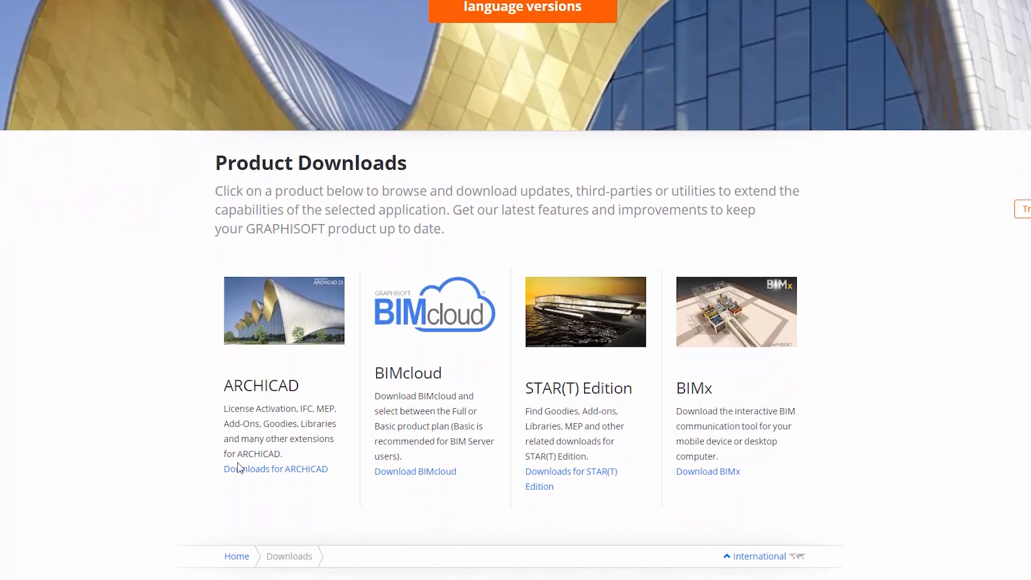
pyautogui.moveTo(275, 468)
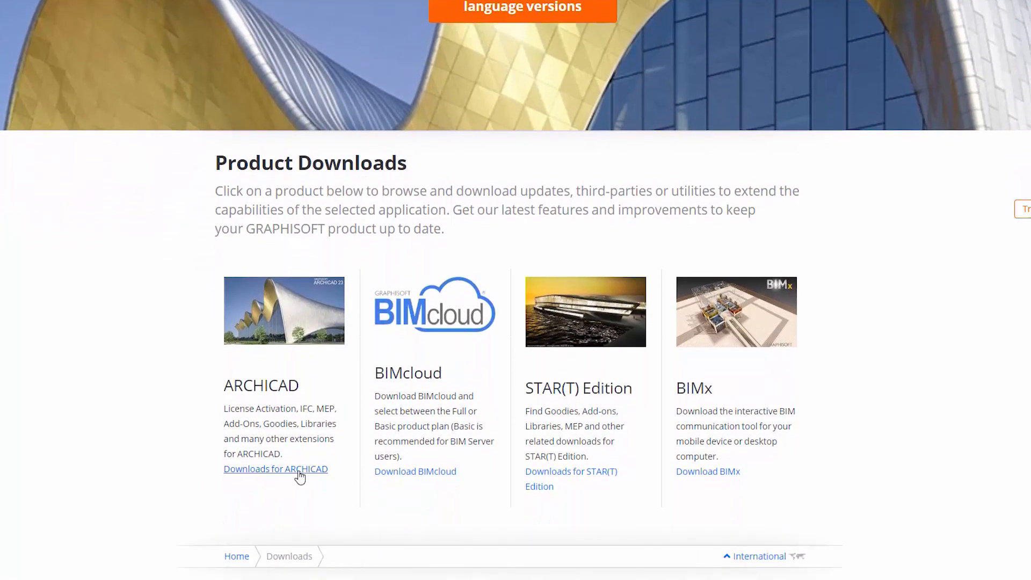
pyautogui.click(275, 469)
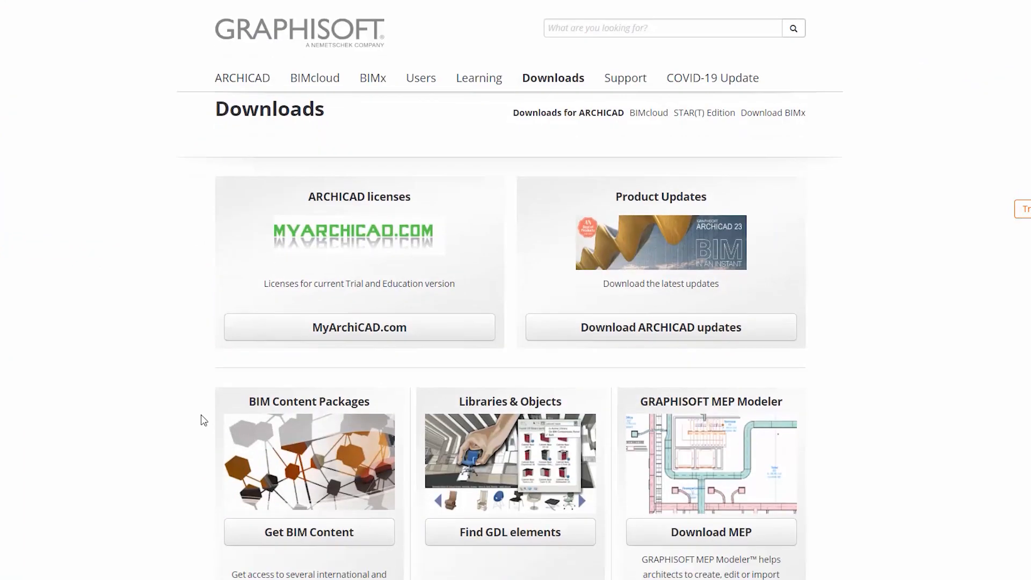
pyautogui.scroll(-3)
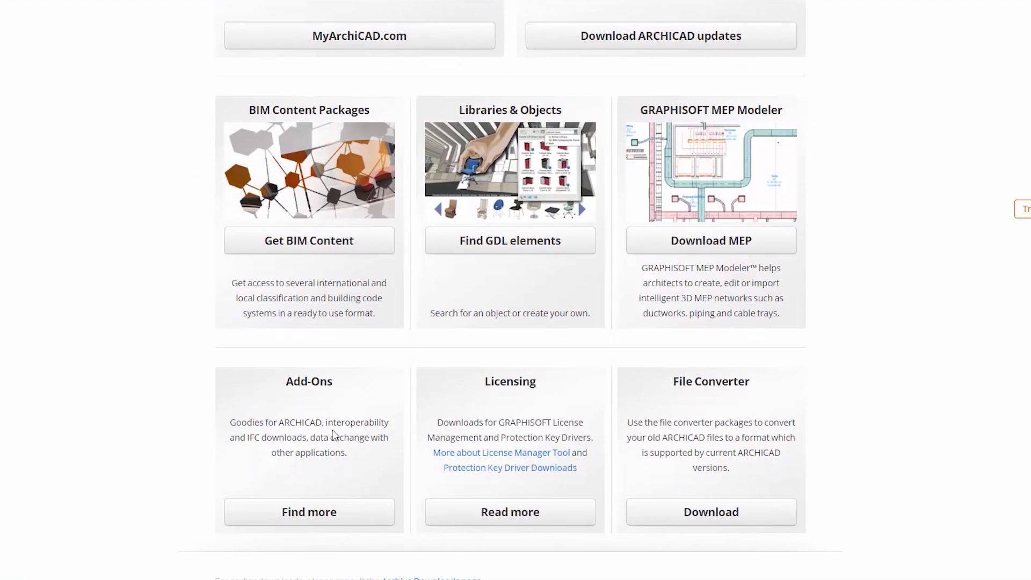
pyautogui.click(308, 515)
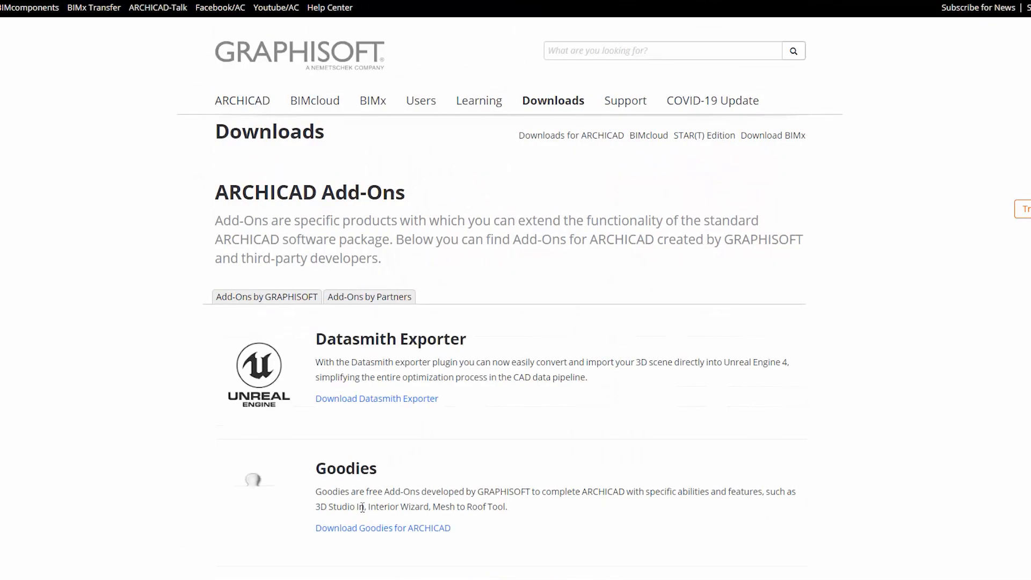
pyautogui.scroll(-3)
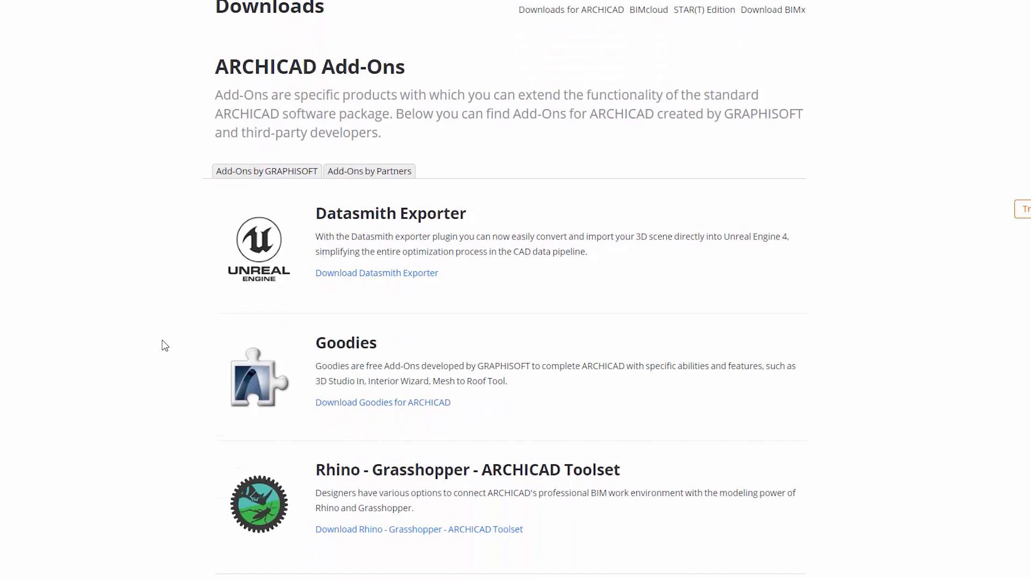
pyautogui.moveTo(398, 272)
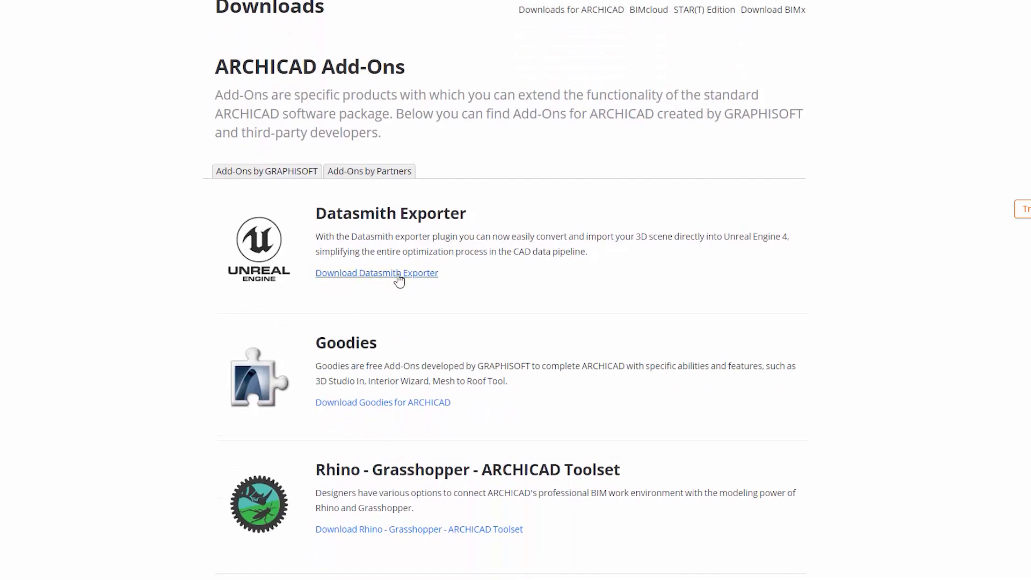
# Download the 15.7 MB Windows Datasmith Exporter installer and run it
pyautogui.click(376, 273)
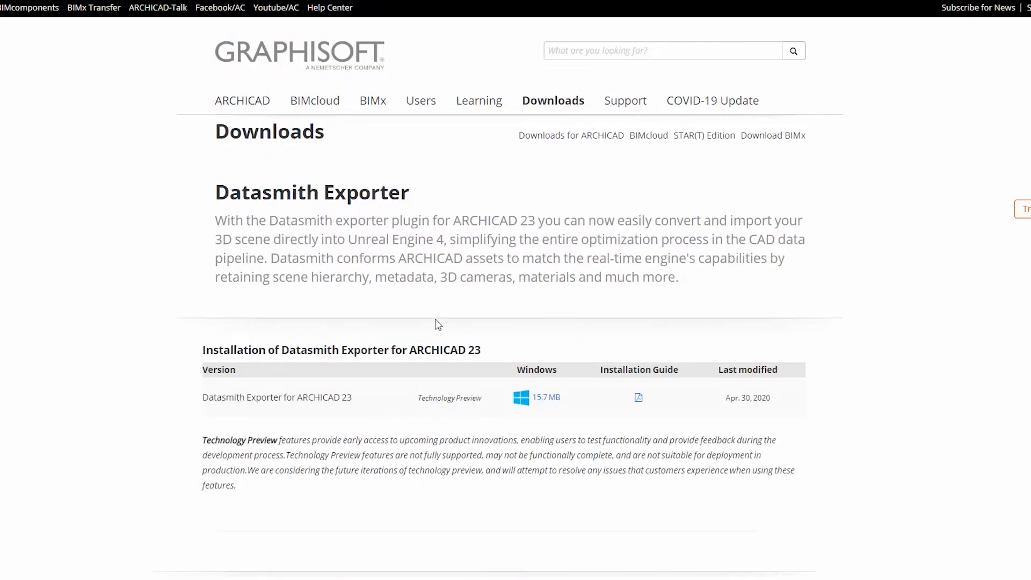
pyautogui.moveTo(543, 401)
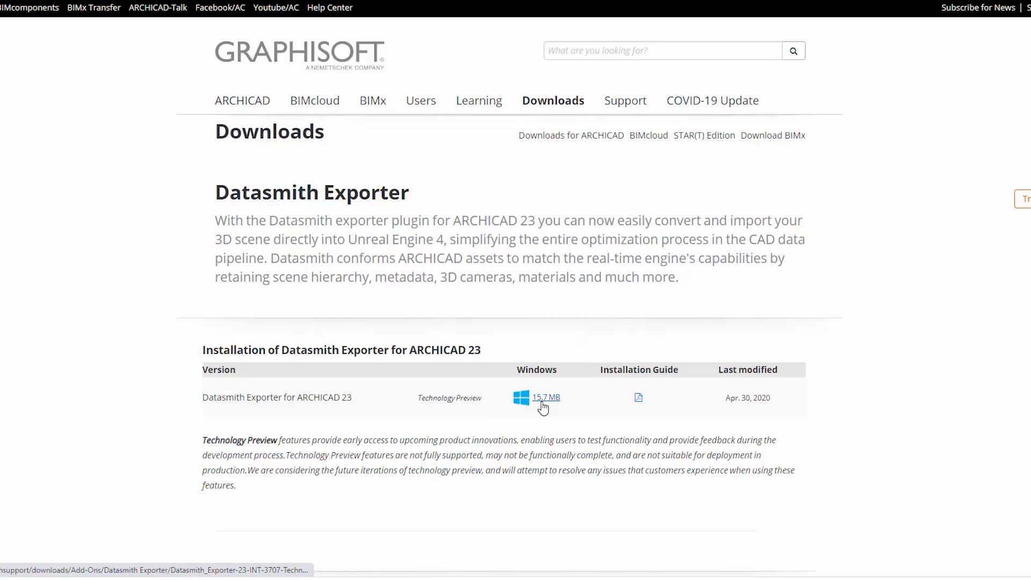
pyautogui.click(545, 397)
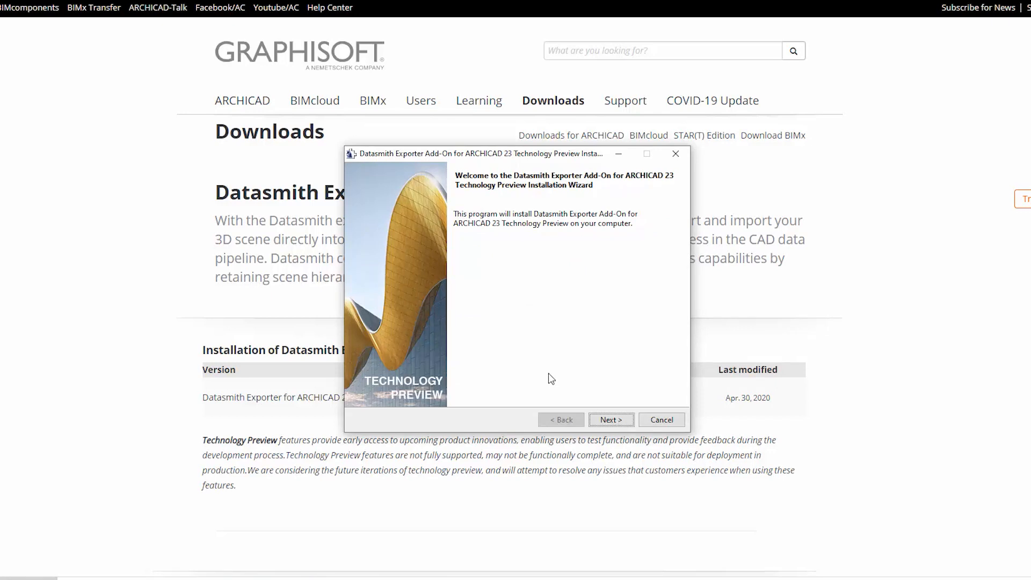
# Accept the license and install into D:\Program Files\GRAPHISOFT\ARCHICAD 23
pyautogui.click(610, 419)
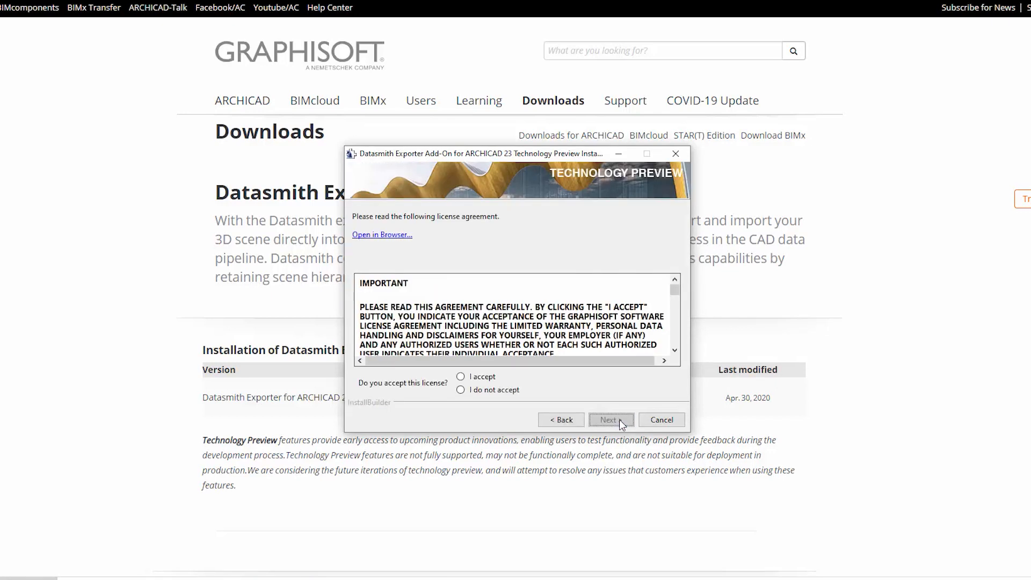
pyautogui.click(460, 377)
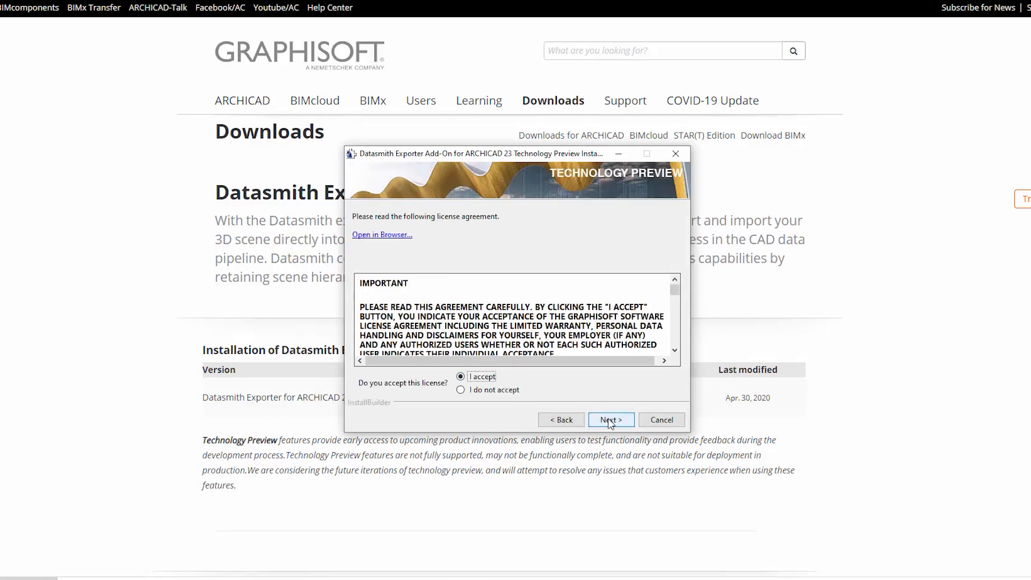
pyautogui.click(609, 420)
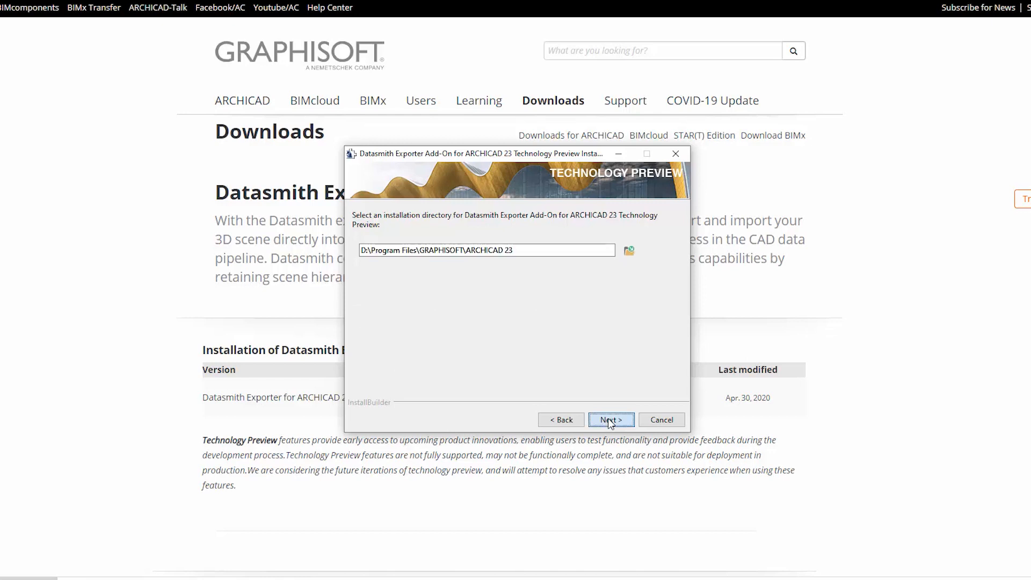
pyautogui.click(610, 420)
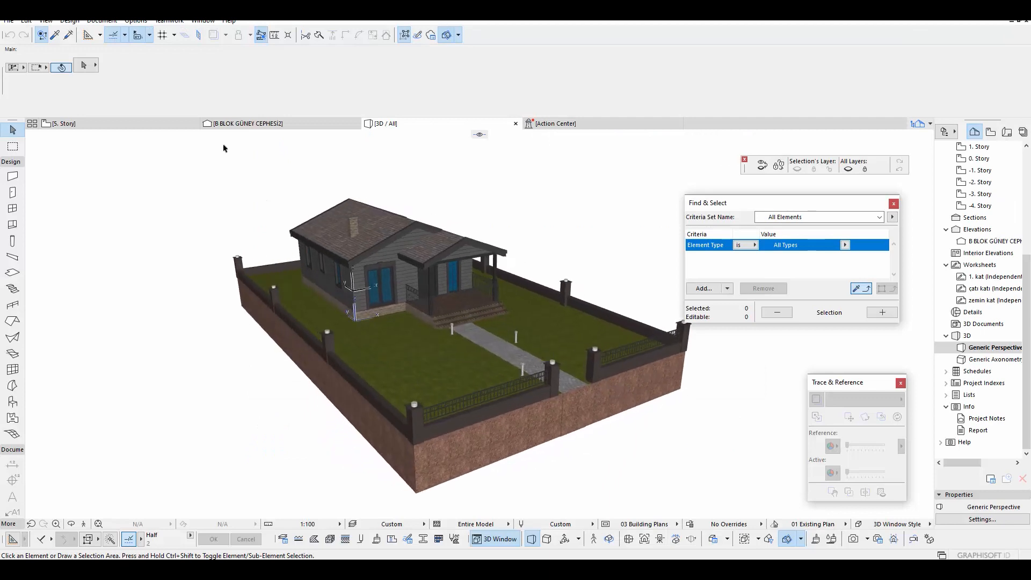
# Save the house model as a .udatasmith file with File > Save as
pyautogui.click(7, 21)
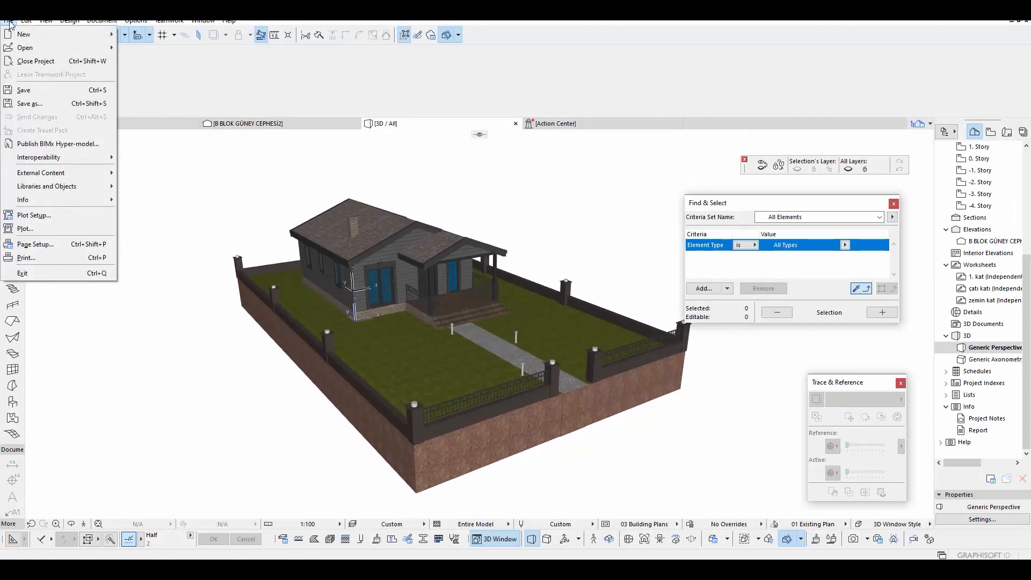
pyautogui.moveTo(30, 103)
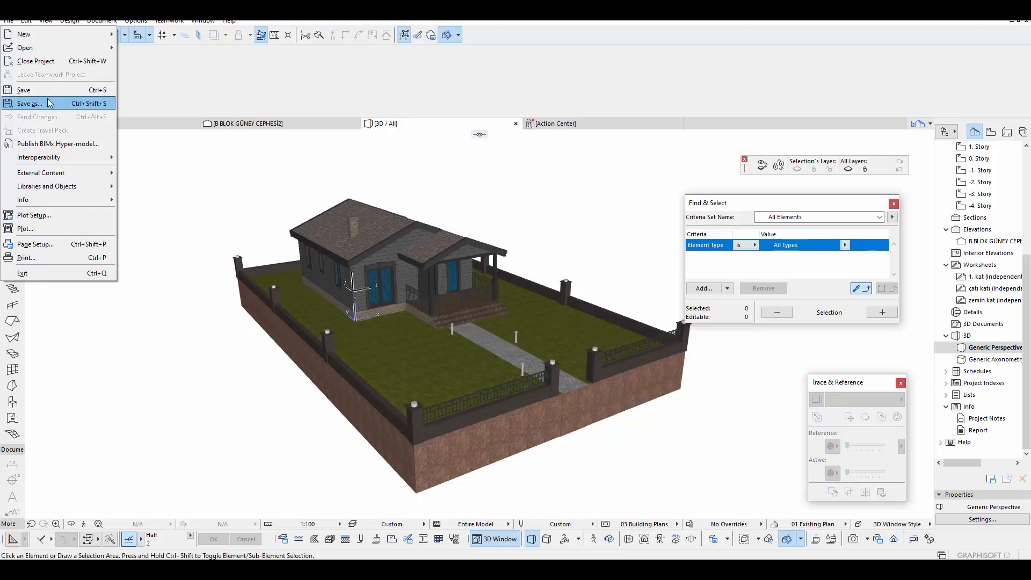
pyautogui.click(30, 103)
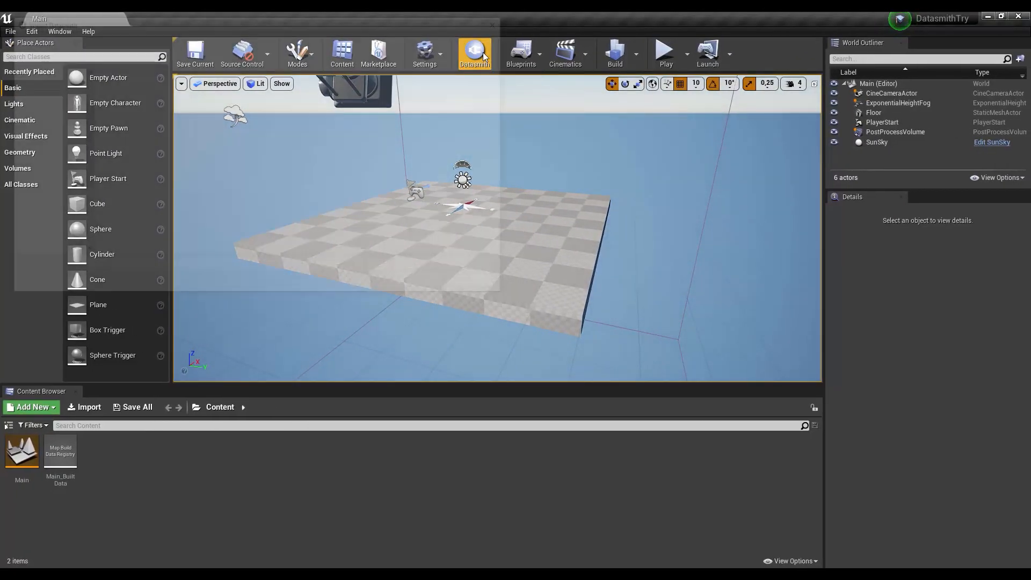
# Import Myworks/35/35.udatasmith into Content, keeping all import options
pyautogui.click(474, 54)
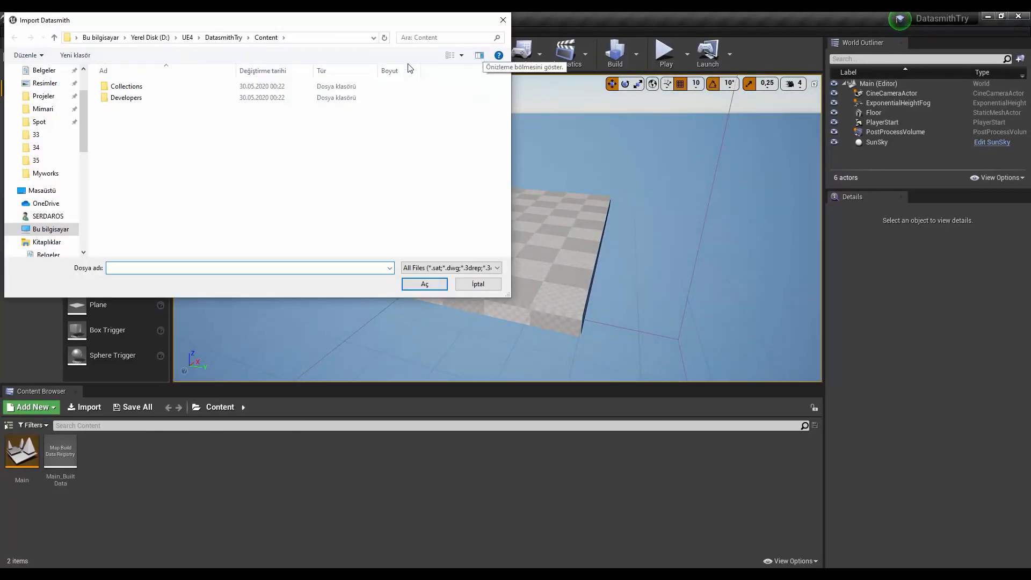
pyautogui.click(36, 160)
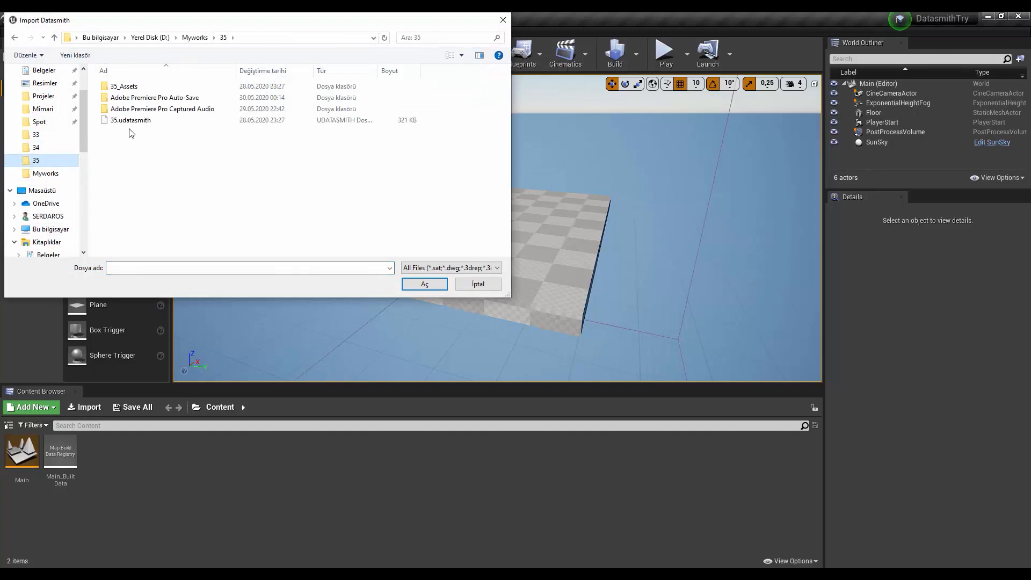
pyautogui.moveTo(138, 125)
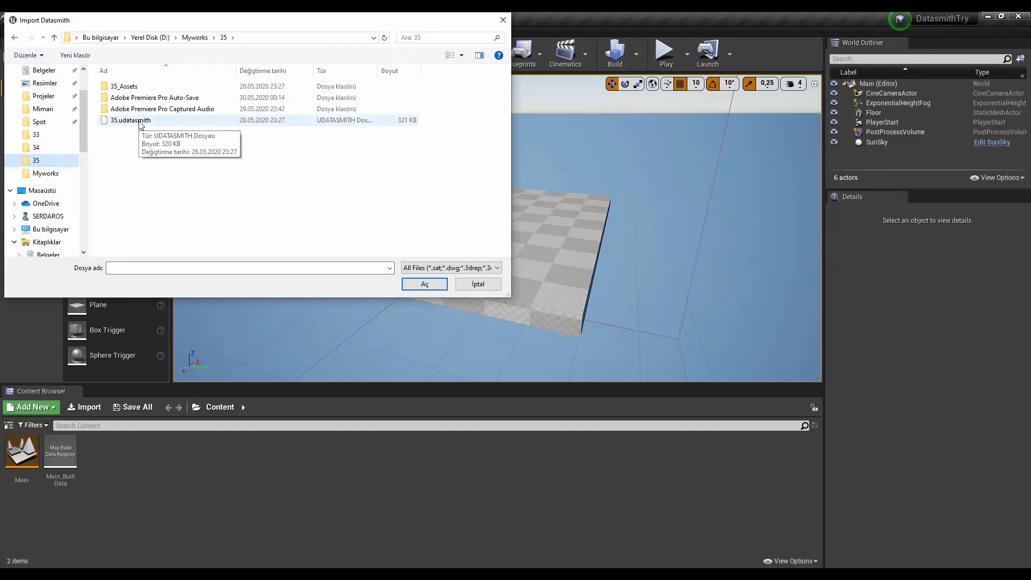
pyautogui.click(424, 284)
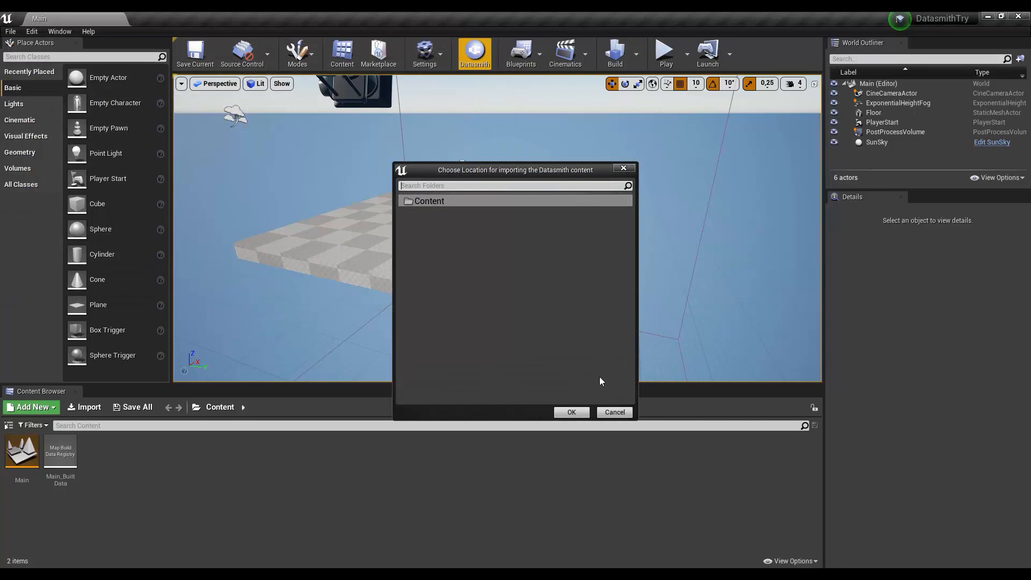
pyautogui.click(570, 412)
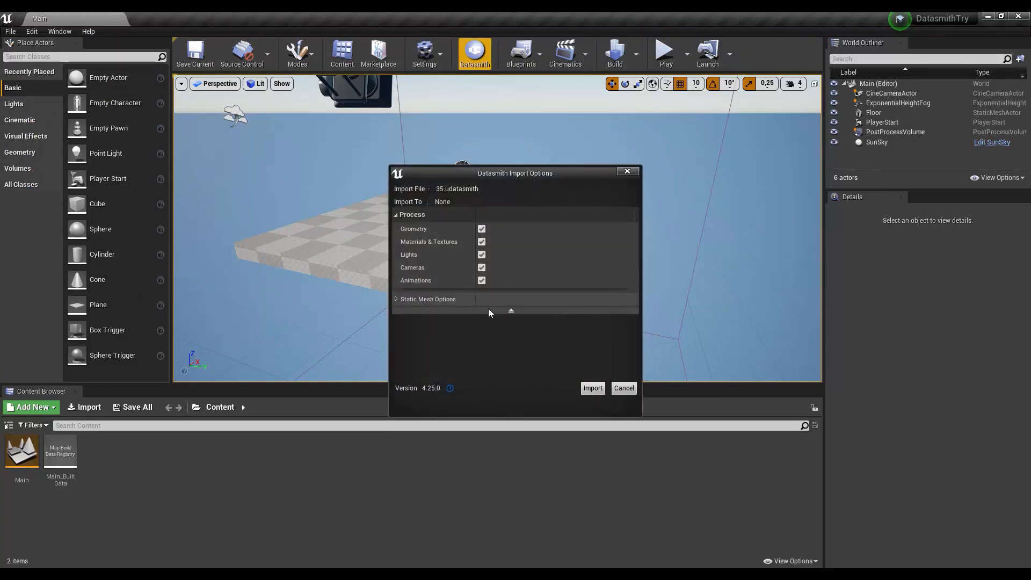
pyautogui.click(591, 387)
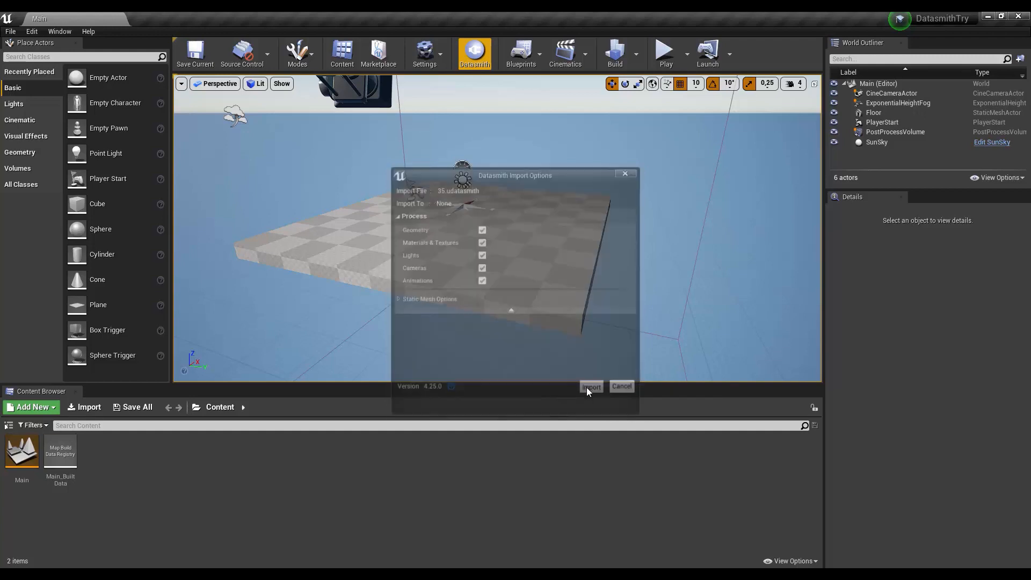
pyautogui.click(591, 387)
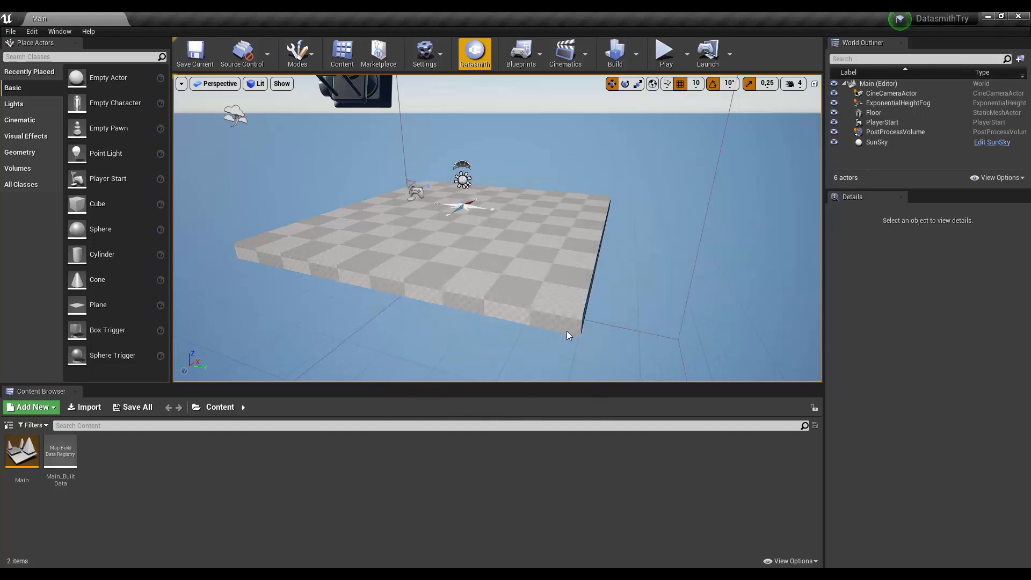
# Place an HDRIBackdrop actor around the house from the Place Actors panel
pyautogui.click(474, 54)
pyautogui.write('hd')
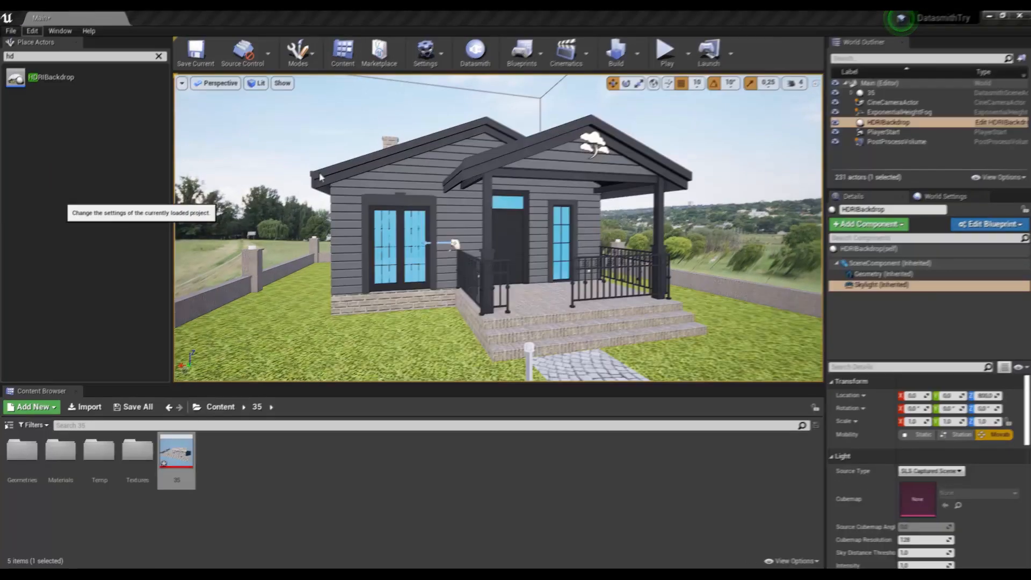
pyautogui.click(424, 53)
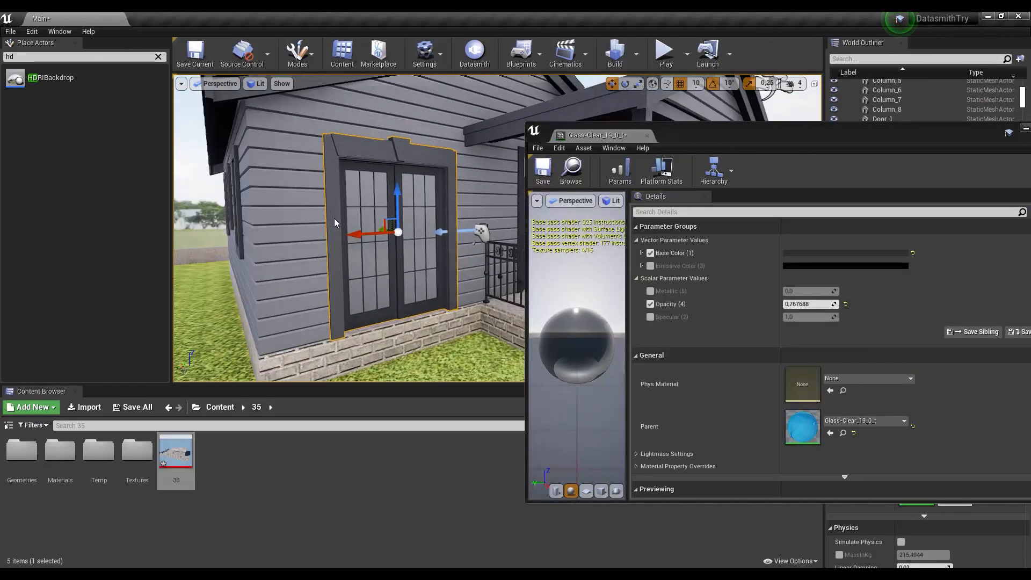
# Give the Glass-Clear material opacity 0.767688 and a near-black base colour
pyautogui.click(846, 252)
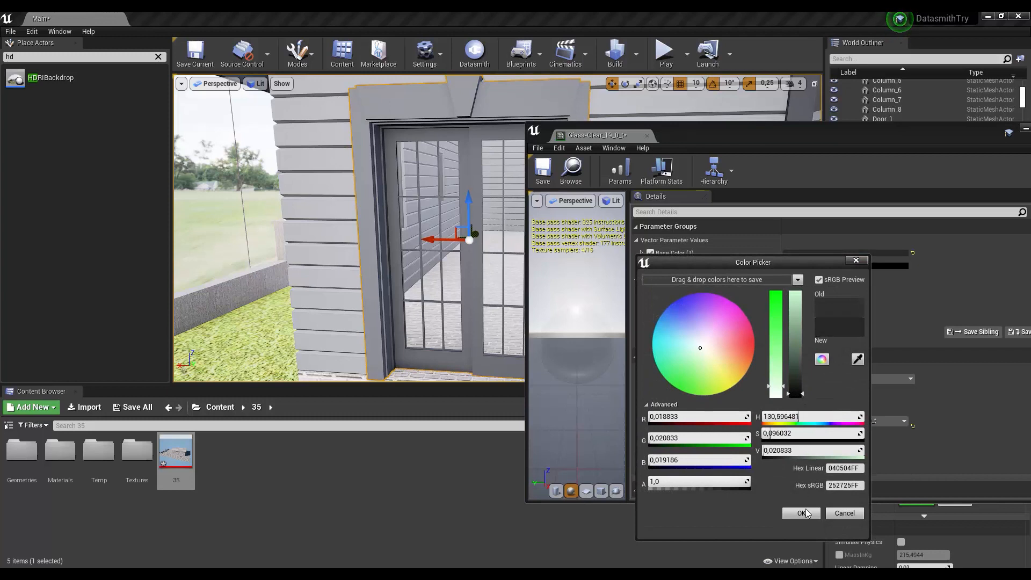
pyautogui.click(800, 513)
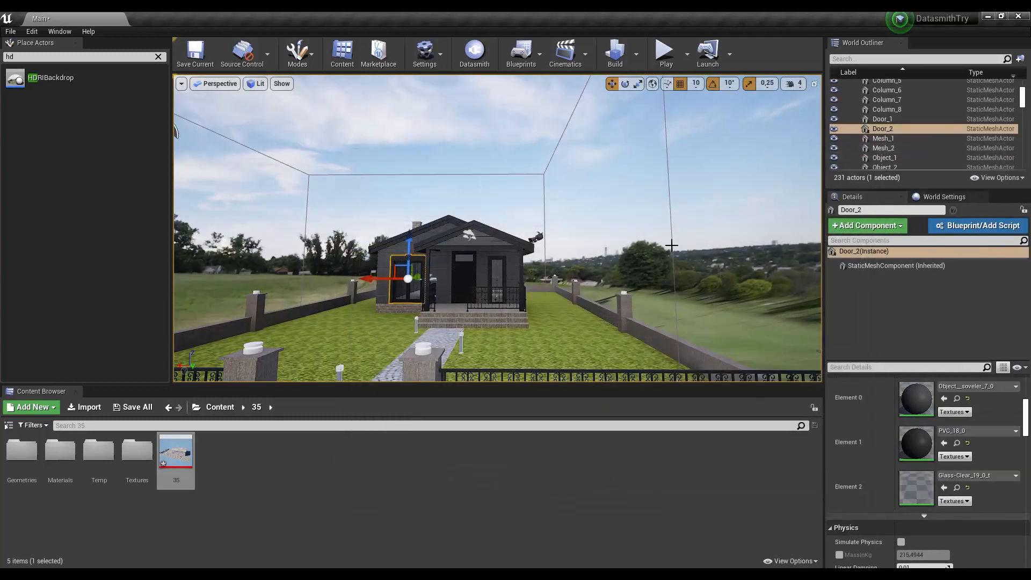
pyautogui.click(887, 145)
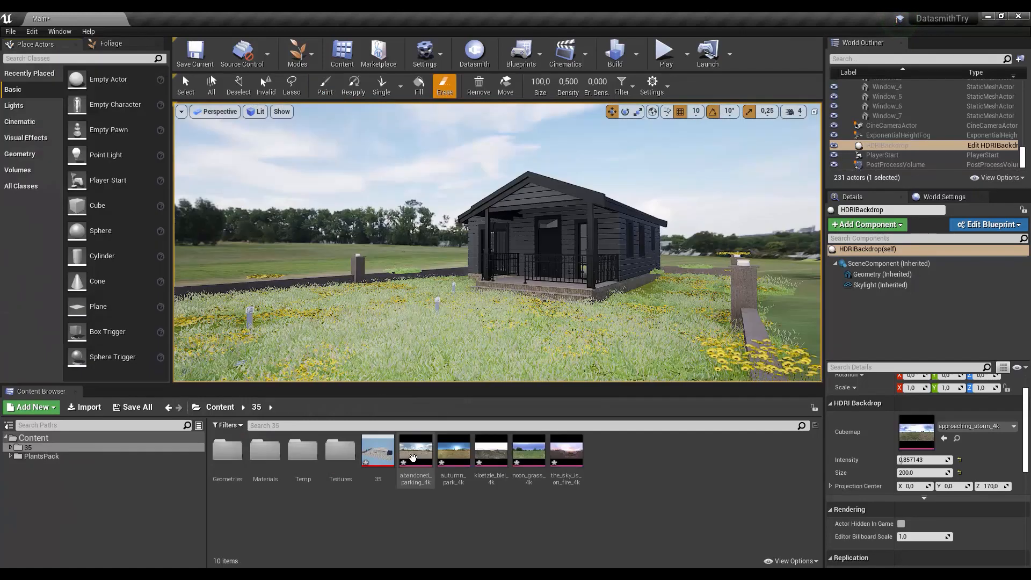
# Try autumn_park_4k, then set kloetzle_blei_4k as the HDRIBackdrop cubemap
pyautogui.click(452, 448)
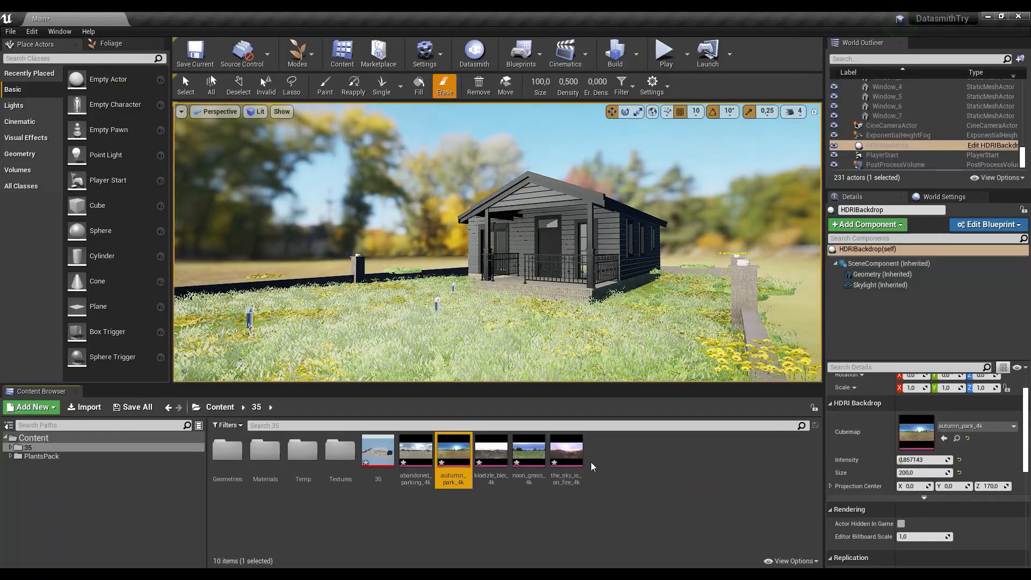
pyautogui.click(490, 447)
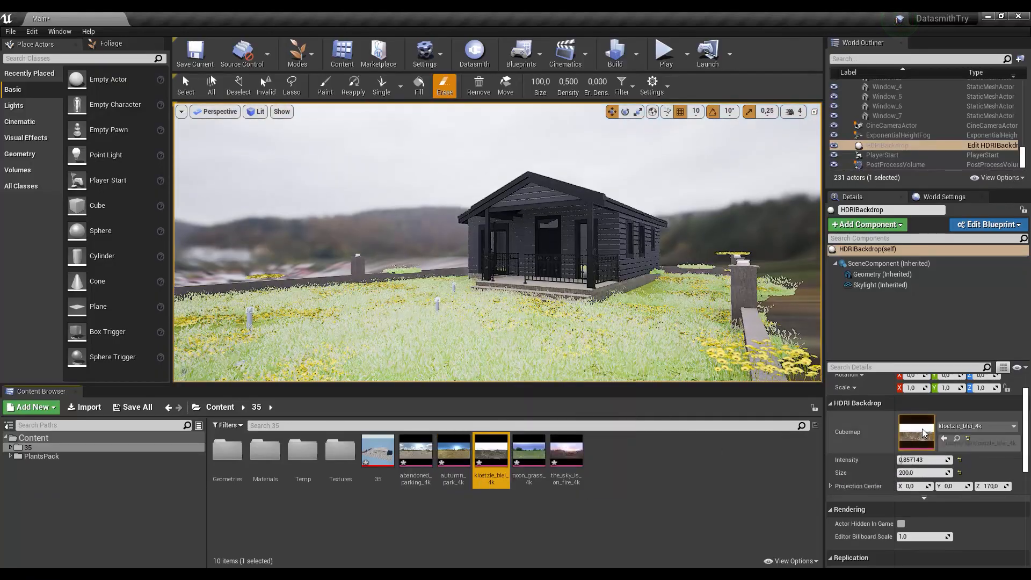